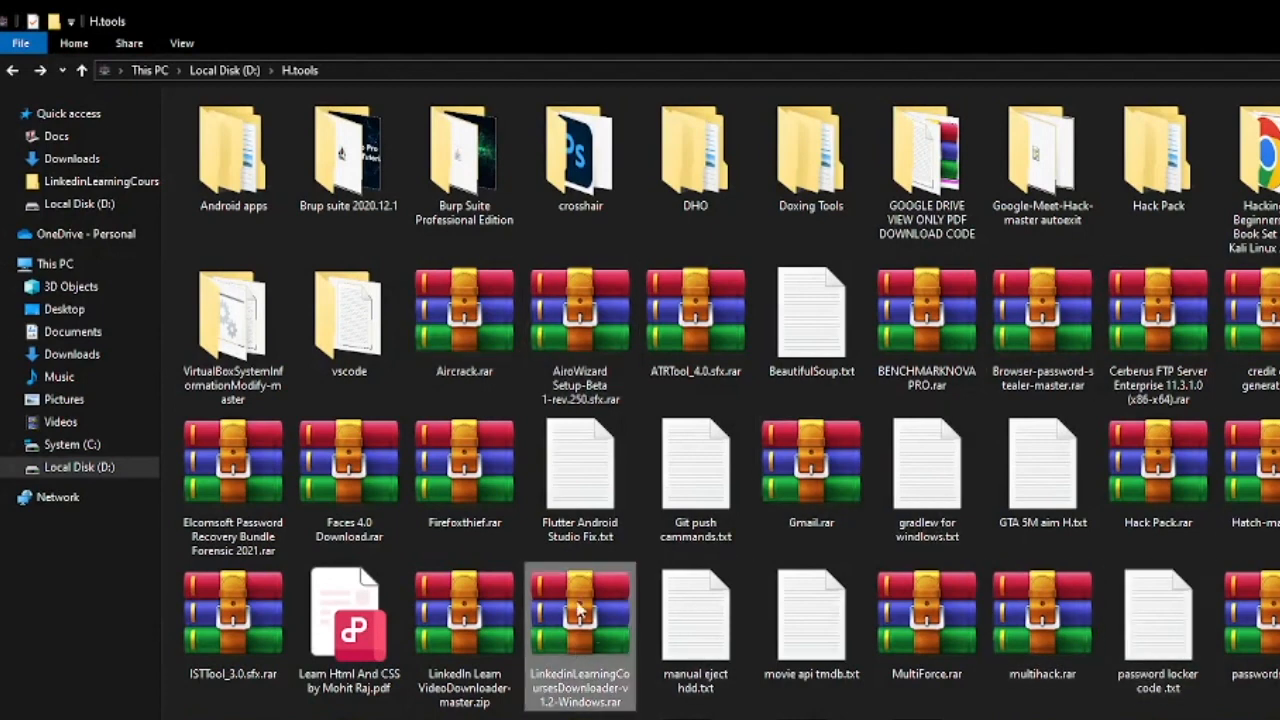
{"action": "mouse_move", "coordinate": [580, 600]}
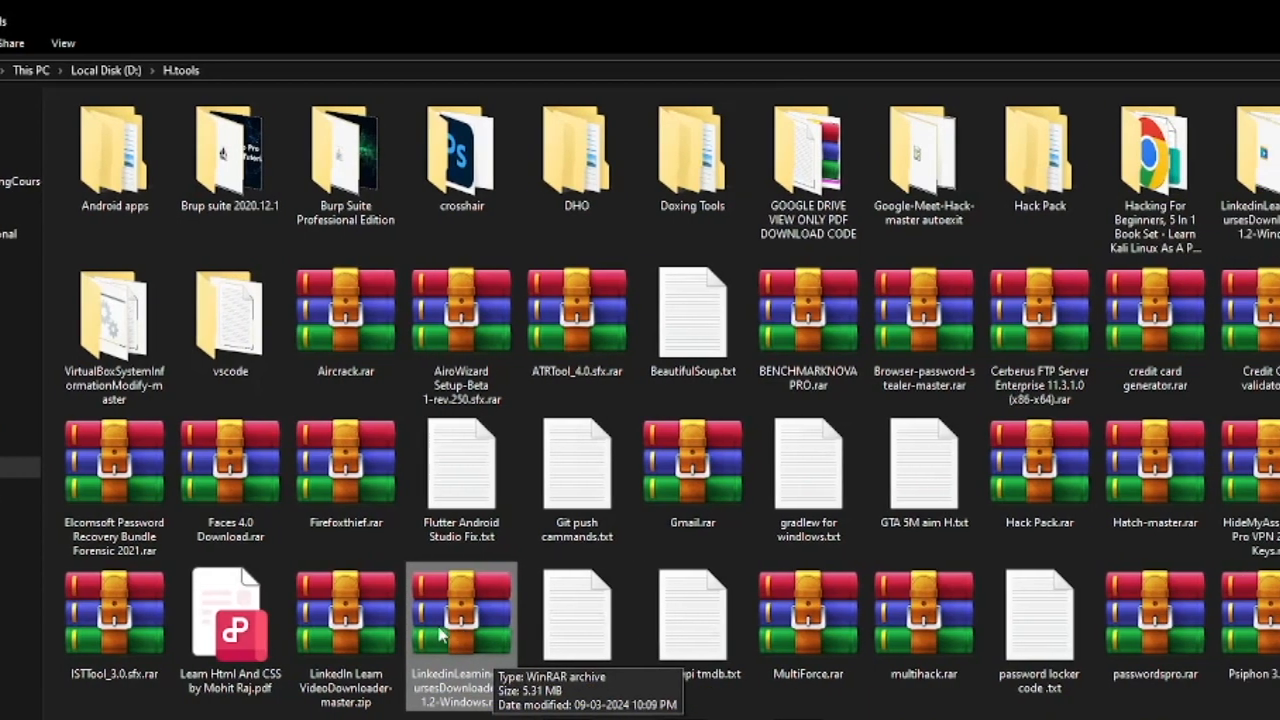
Step: Open the LinkedinLearningCoursesDownloader-v1.2-Windows archive, view its Read-Me, and launch Setup.exe
{"action": "double_click", "coordinate": [460, 616]}
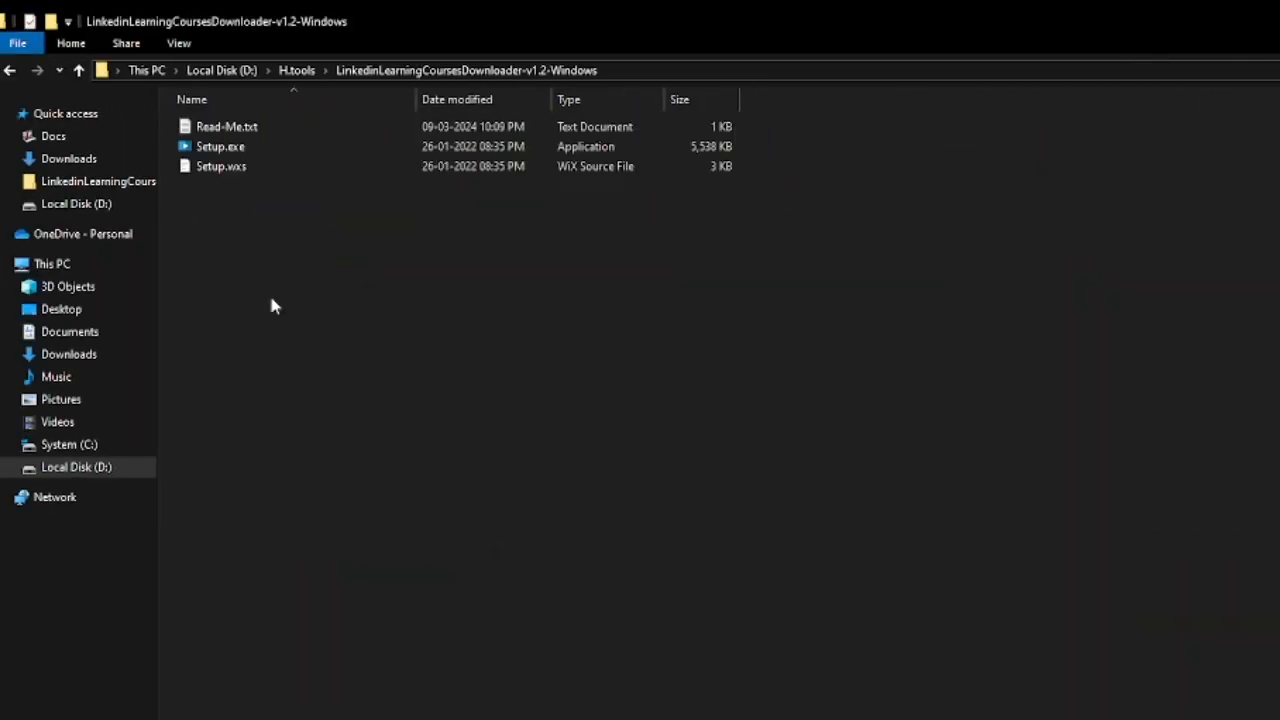
{"action": "left_click", "coordinate": [228, 126]}
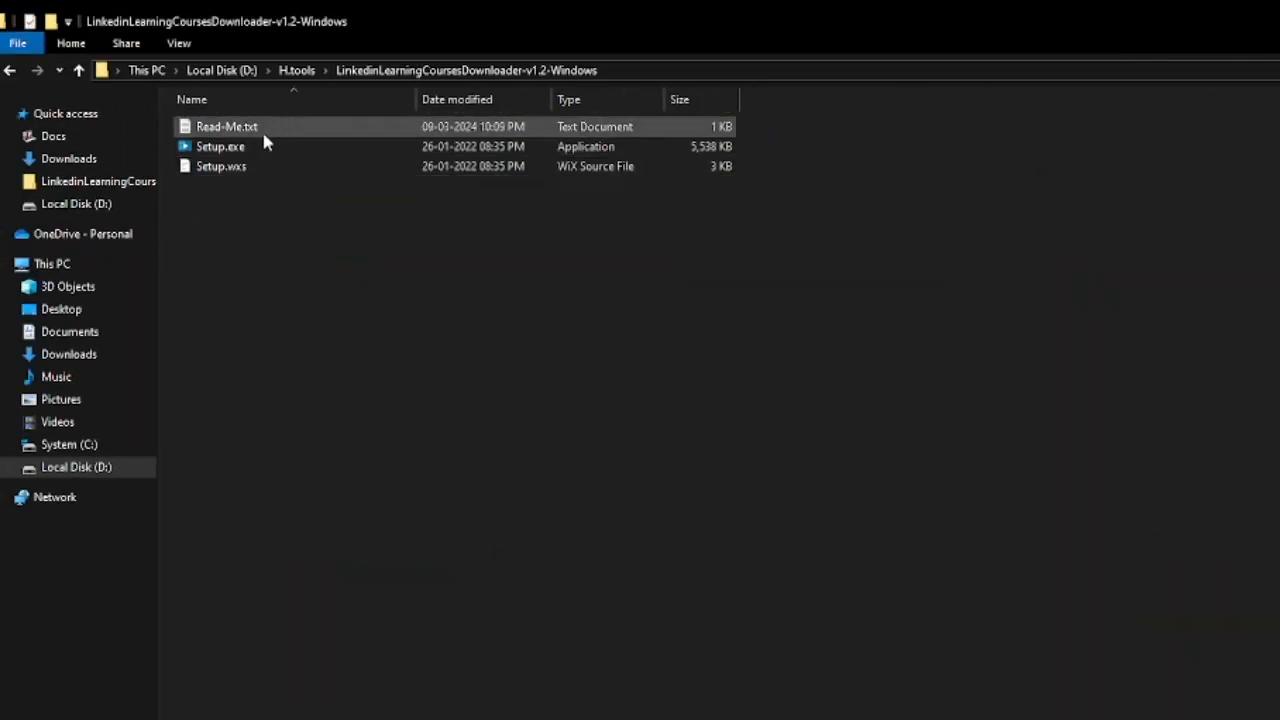
{"action": "double_click", "coordinate": [226, 126]}
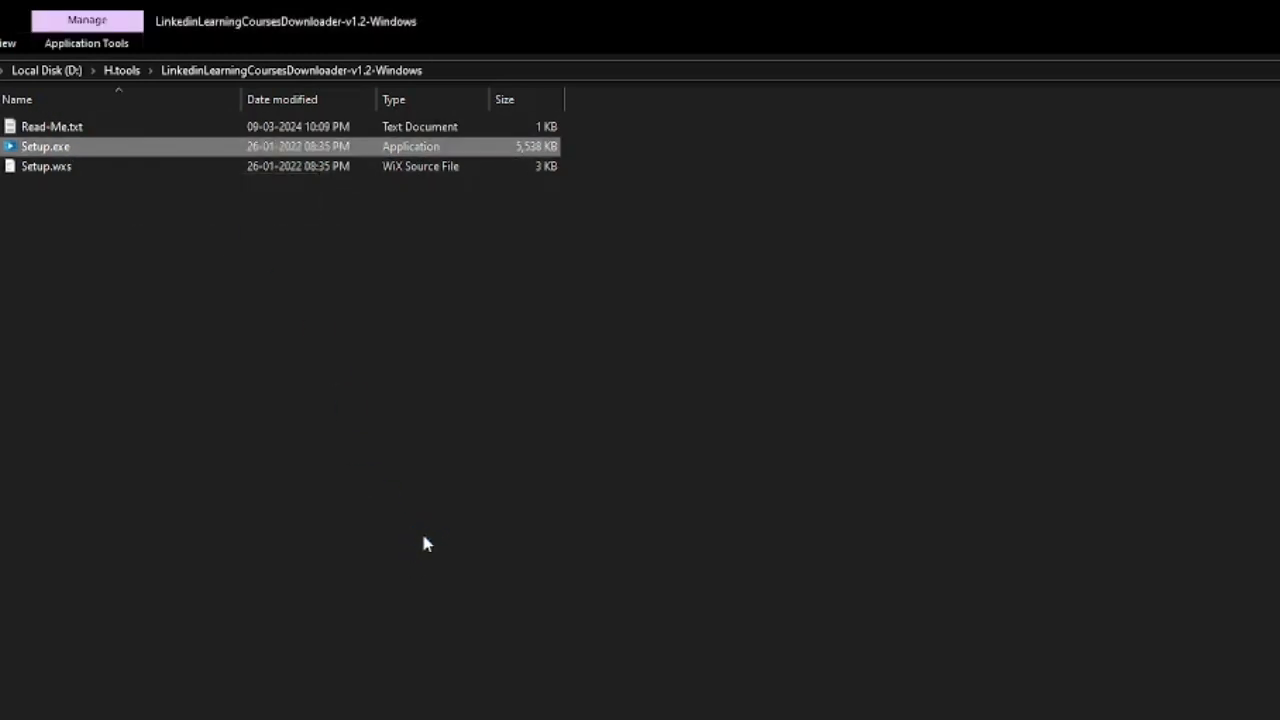
{"action": "double_click", "coordinate": [44, 146]}
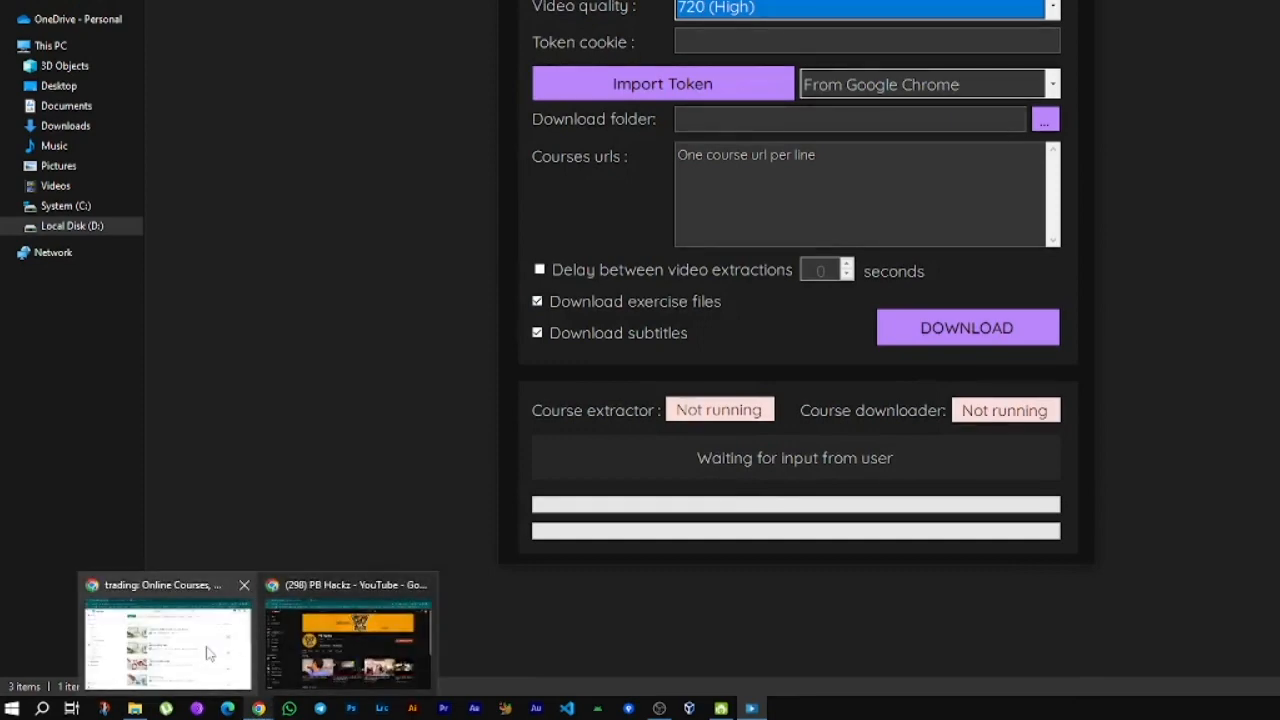
Step: Search LinkedIn Learning for 'trading strategies', open the Algorithmic Trading course's full course, and pause its first video
{"action": "left_click", "coordinate": [168, 640]}
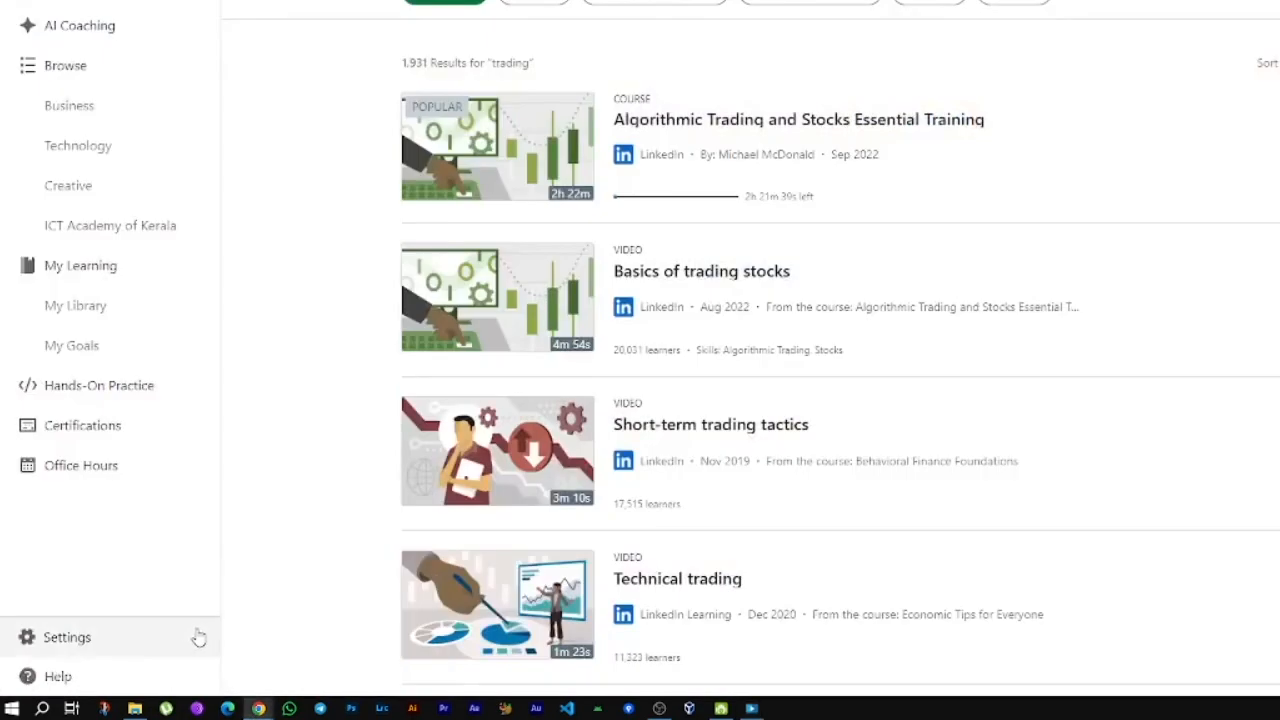
{"action": "left_click", "coordinate": [820, 128]}
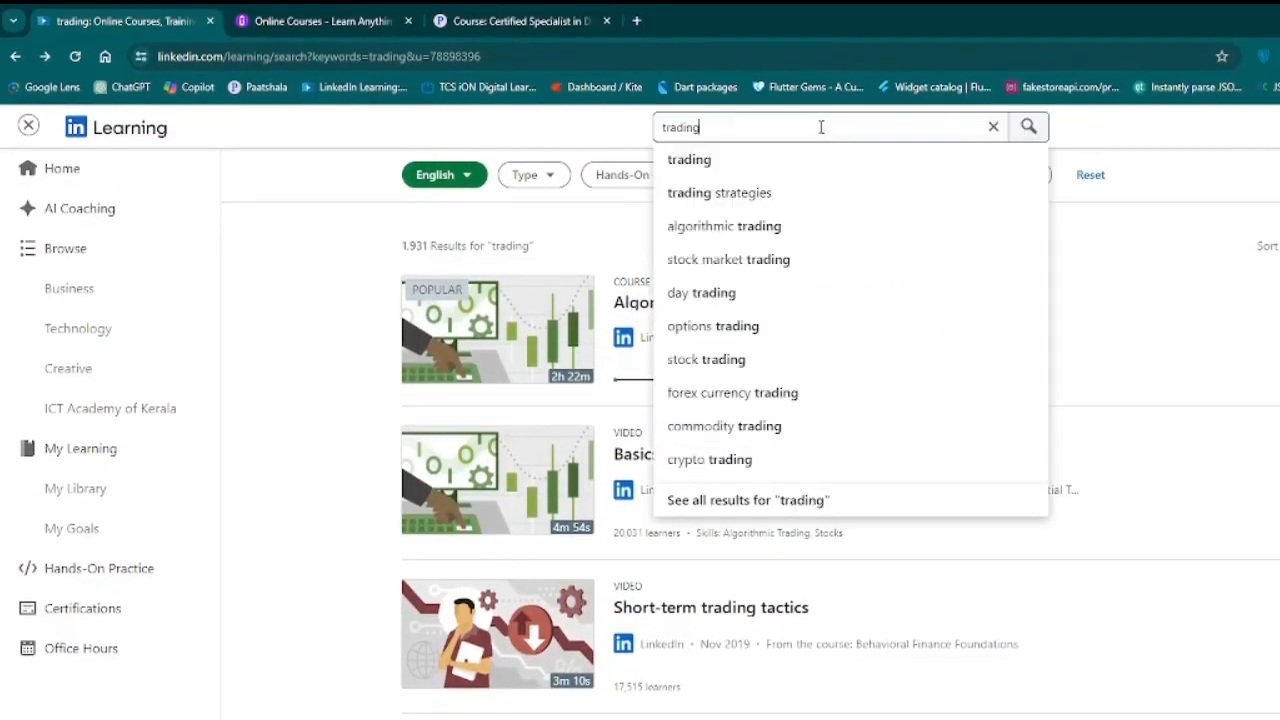
{"action": "mouse_move", "coordinate": [688, 160]}
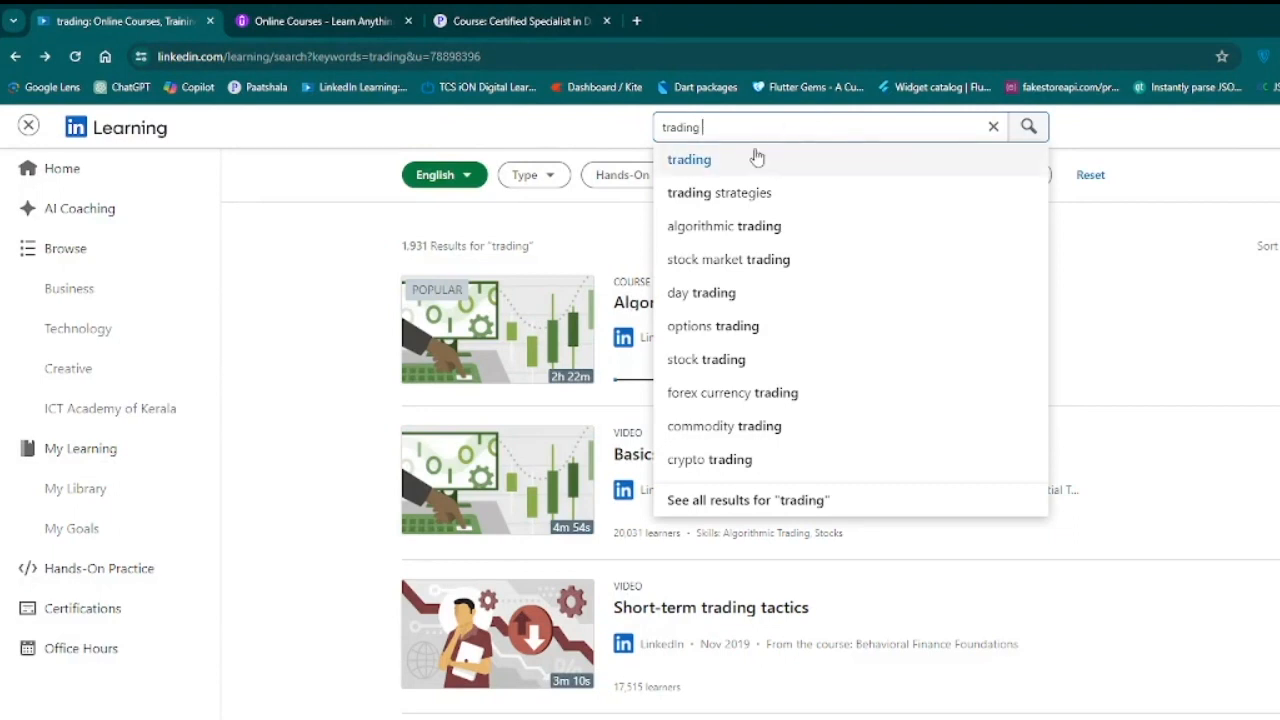
{"action": "left_click", "coordinate": [720, 192]}
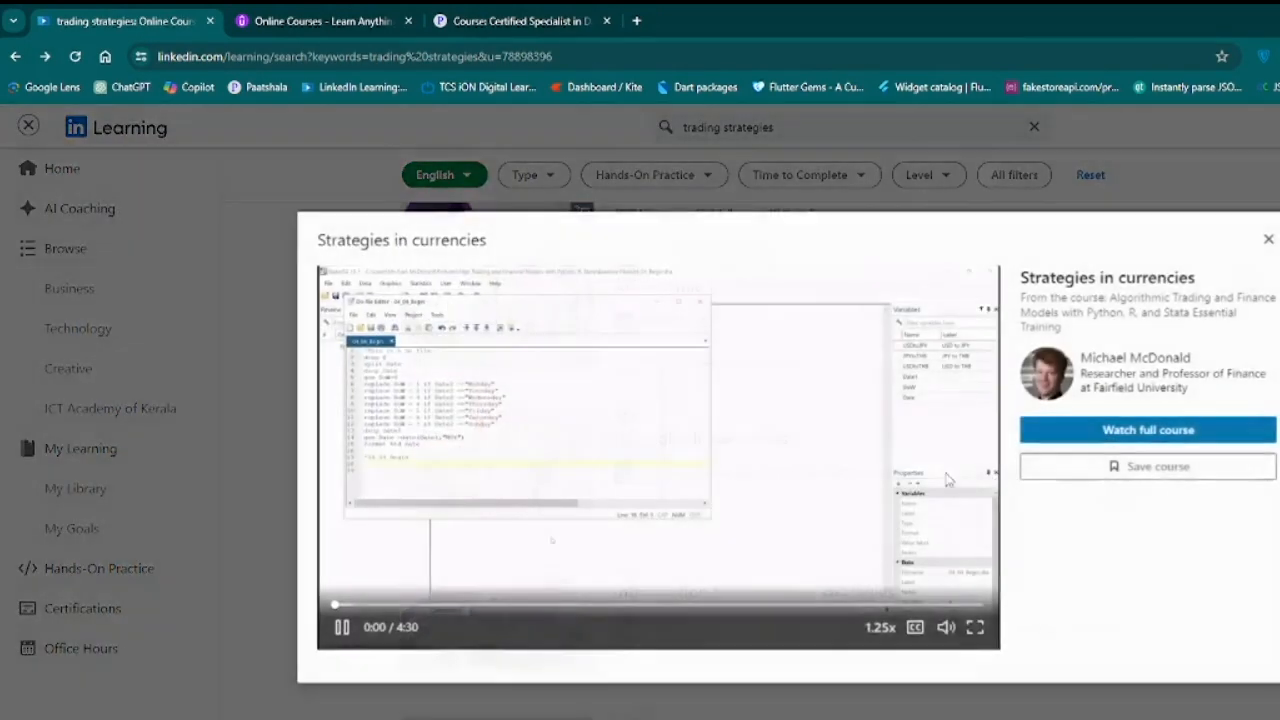
{"action": "left_click", "coordinate": [1148, 428]}
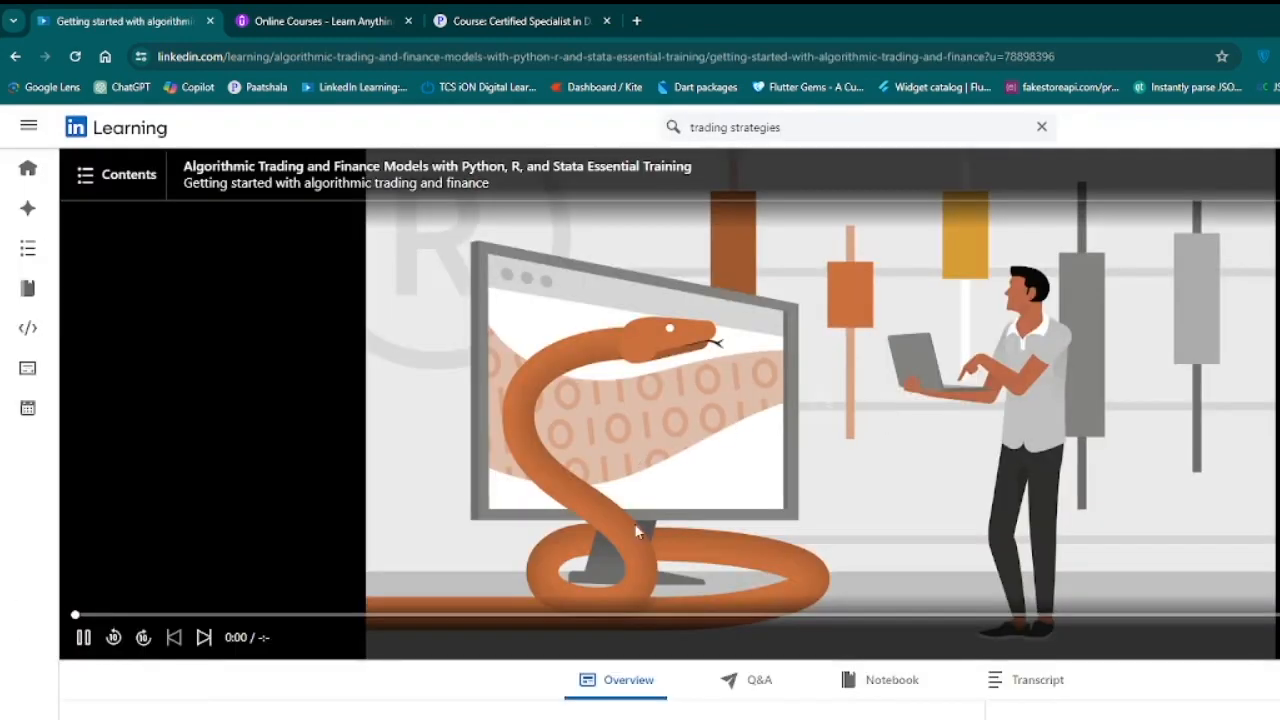
{"action": "left_click", "coordinate": [84, 636]}
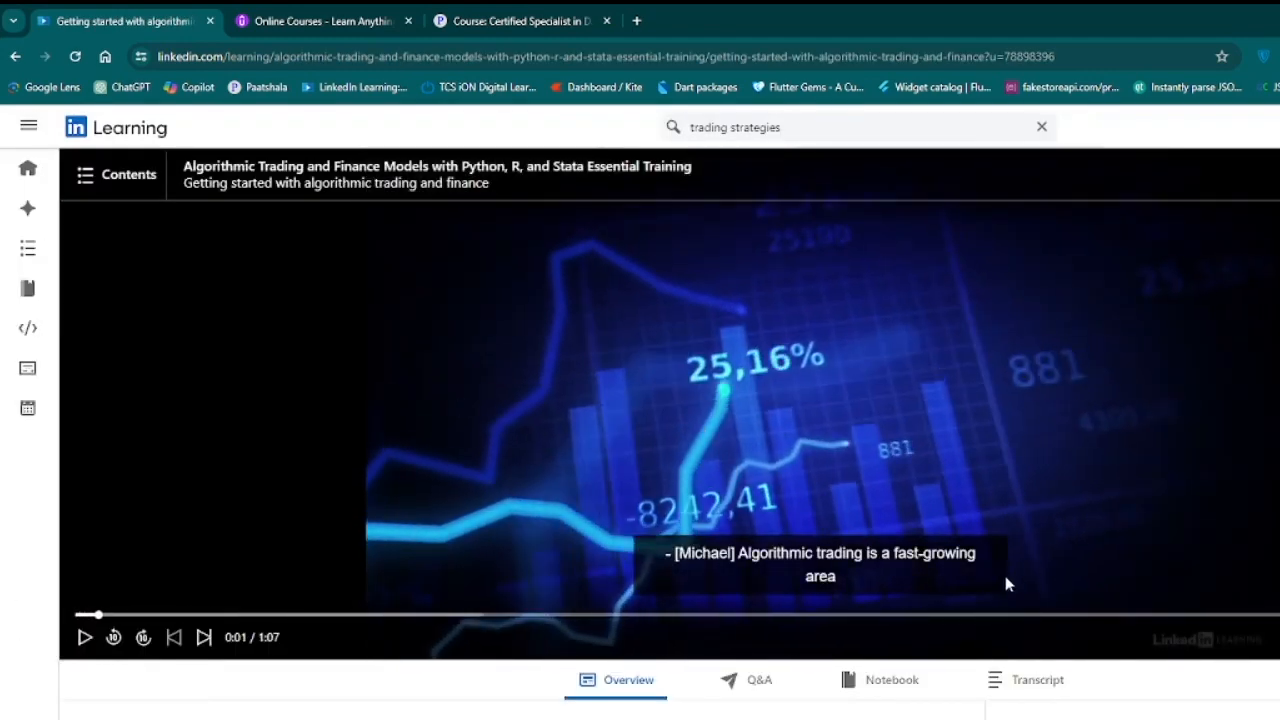
Step: In Chrome DevTools Application > Cookies > linkedin.com, reveal the li_at cookie's full value
{"action": "right_click", "coordinate": [1008, 584]}
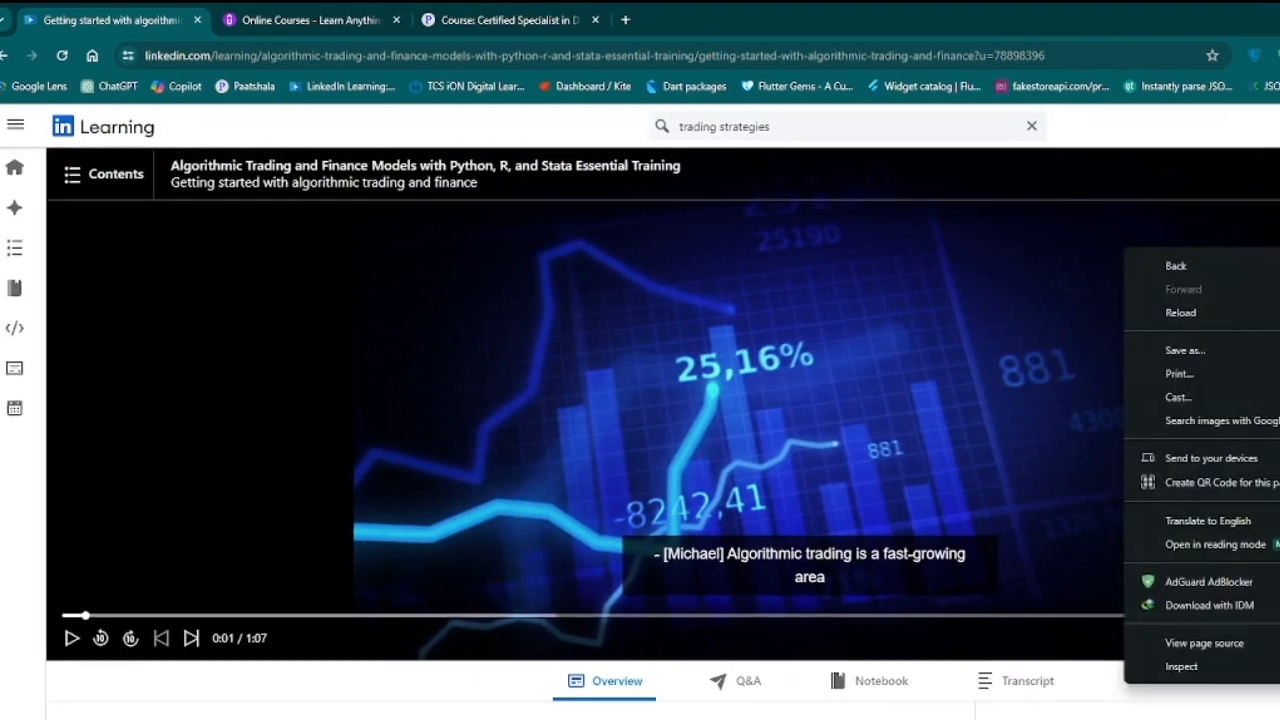
{"action": "left_click", "coordinate": [1258, 20]}
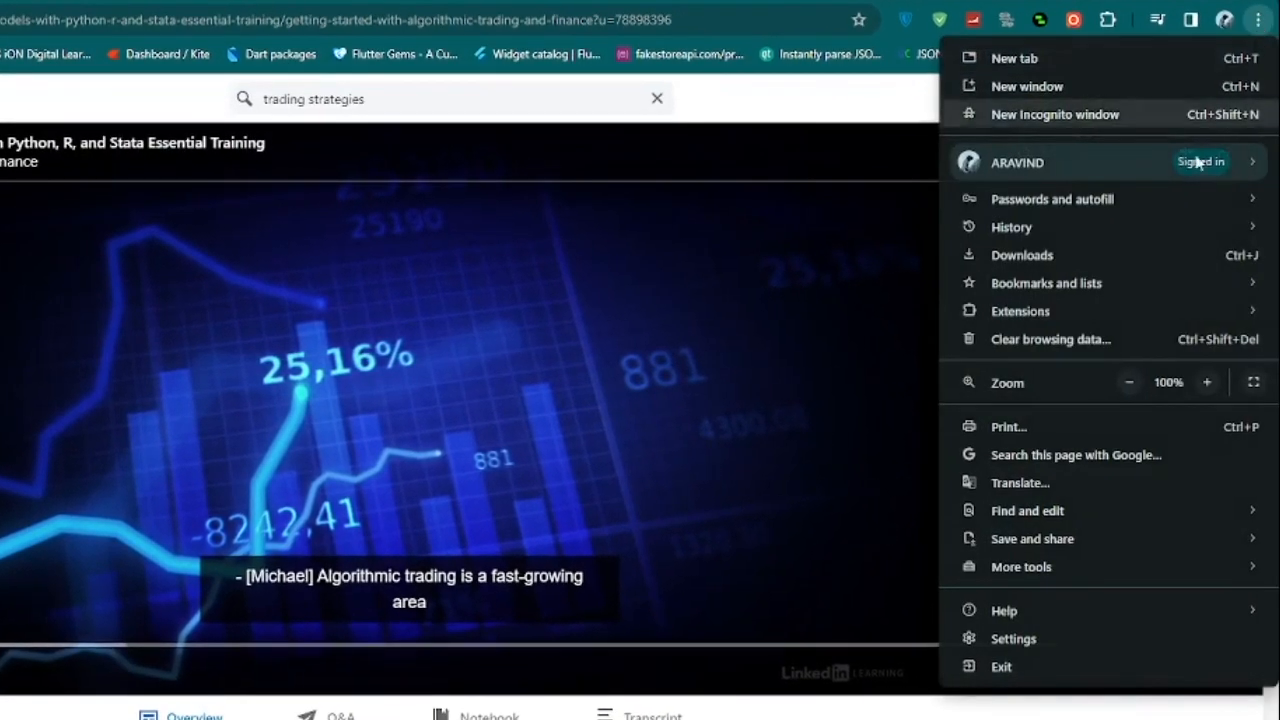
{"action": "mouse_move", "coordinate": [1004, 610]}
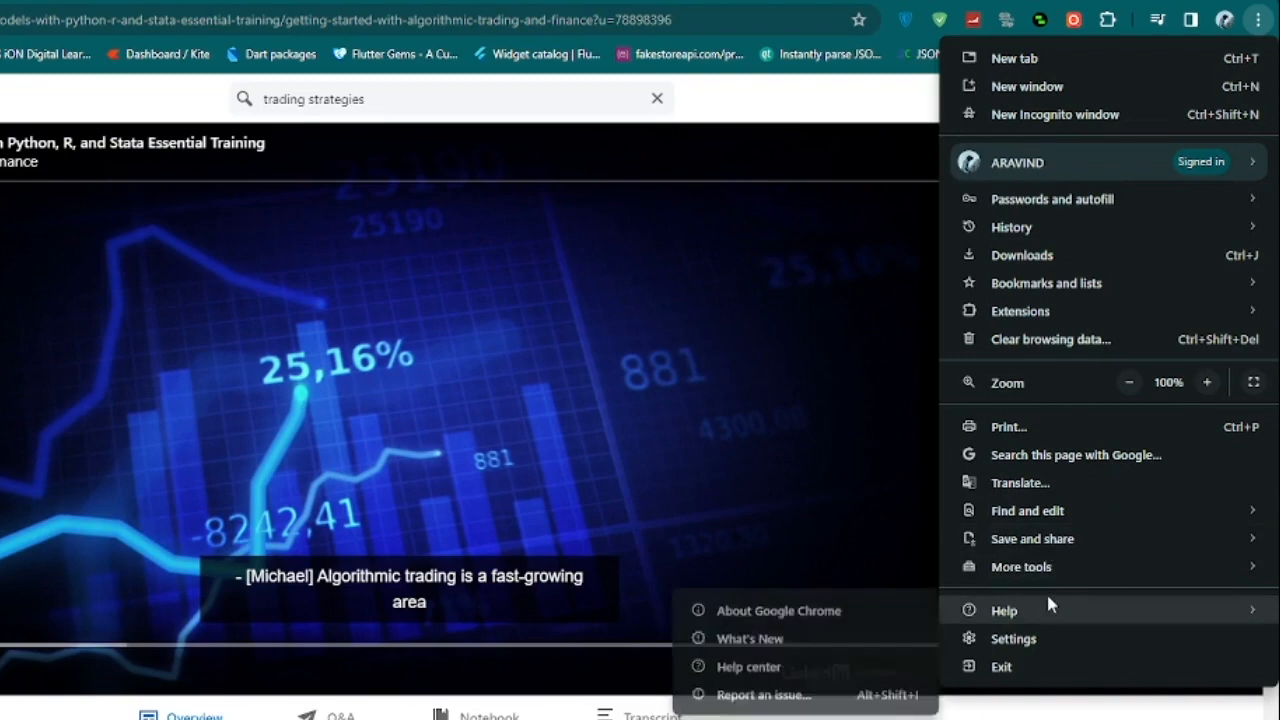
{"action": "mouse_move", "coordinate": [1020, 568]}
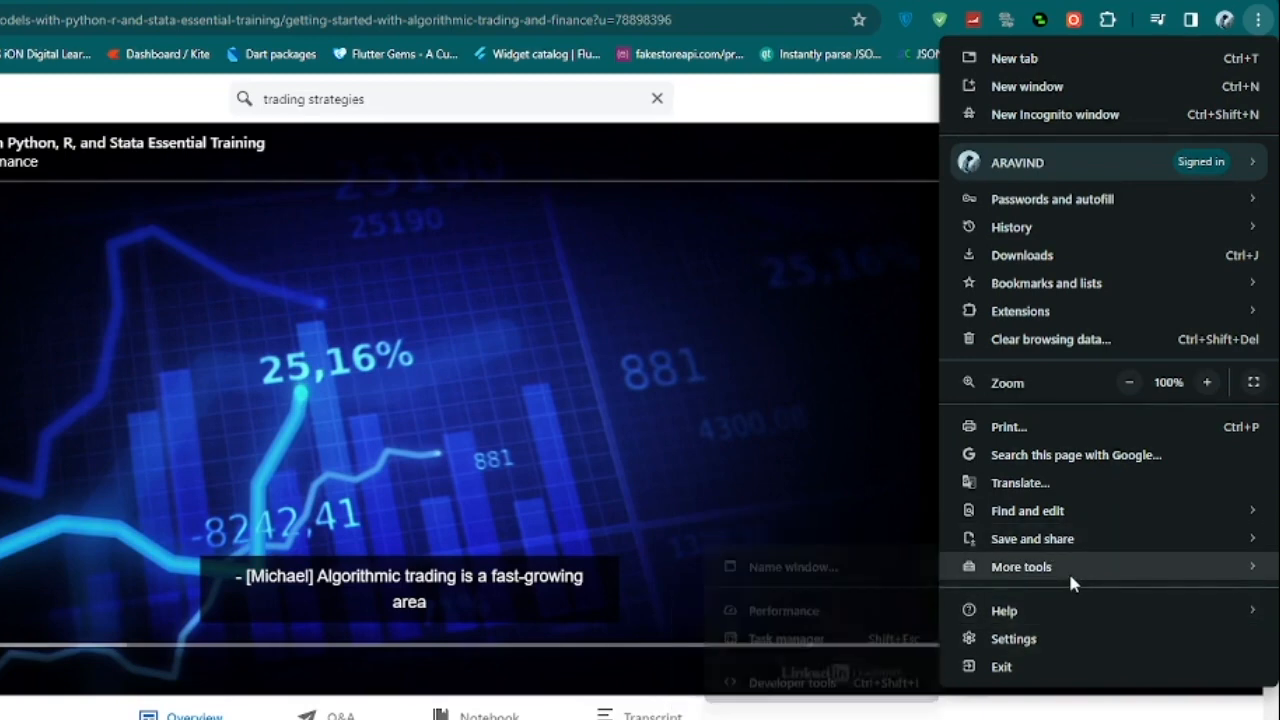
{"action": "mouse_move", "coordinate": [1020, 568]}
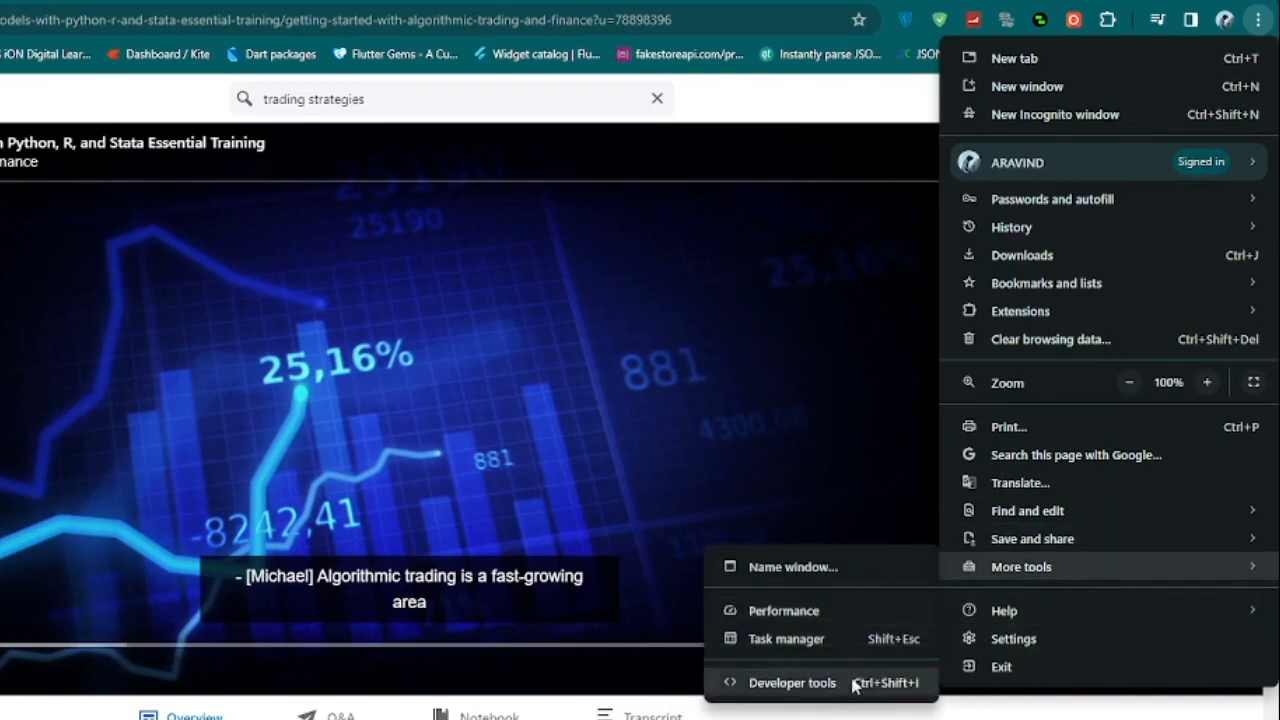
{"action": "left_click", "coordinate": [792, 684]}
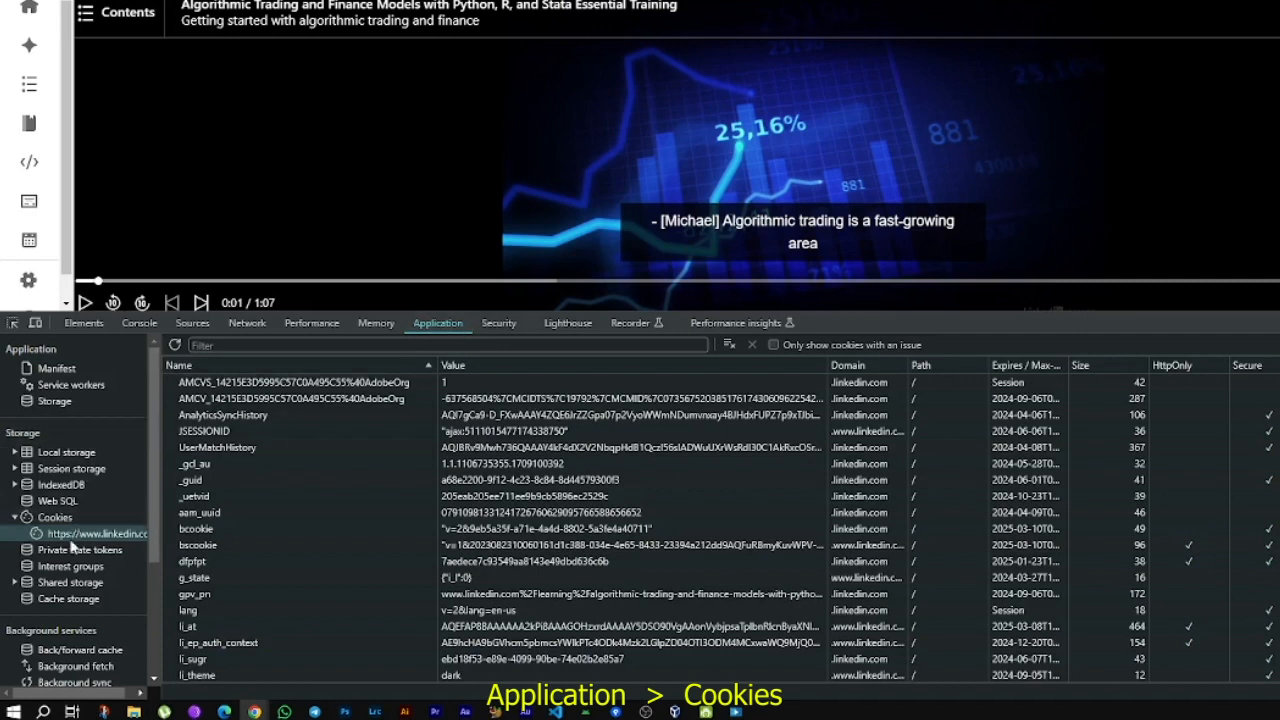
{"action": "left_click", "coordinate": [56, 516]}
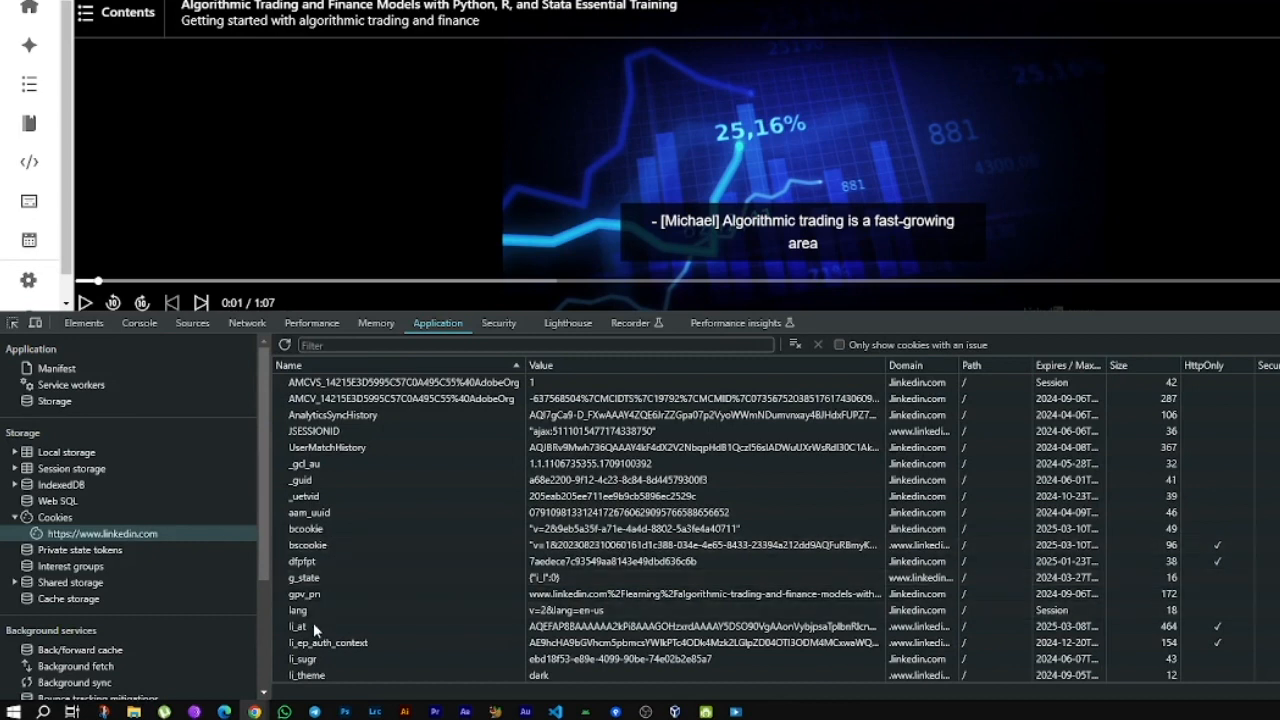
{"action": "left_click", "coordinate": [298, 626]}
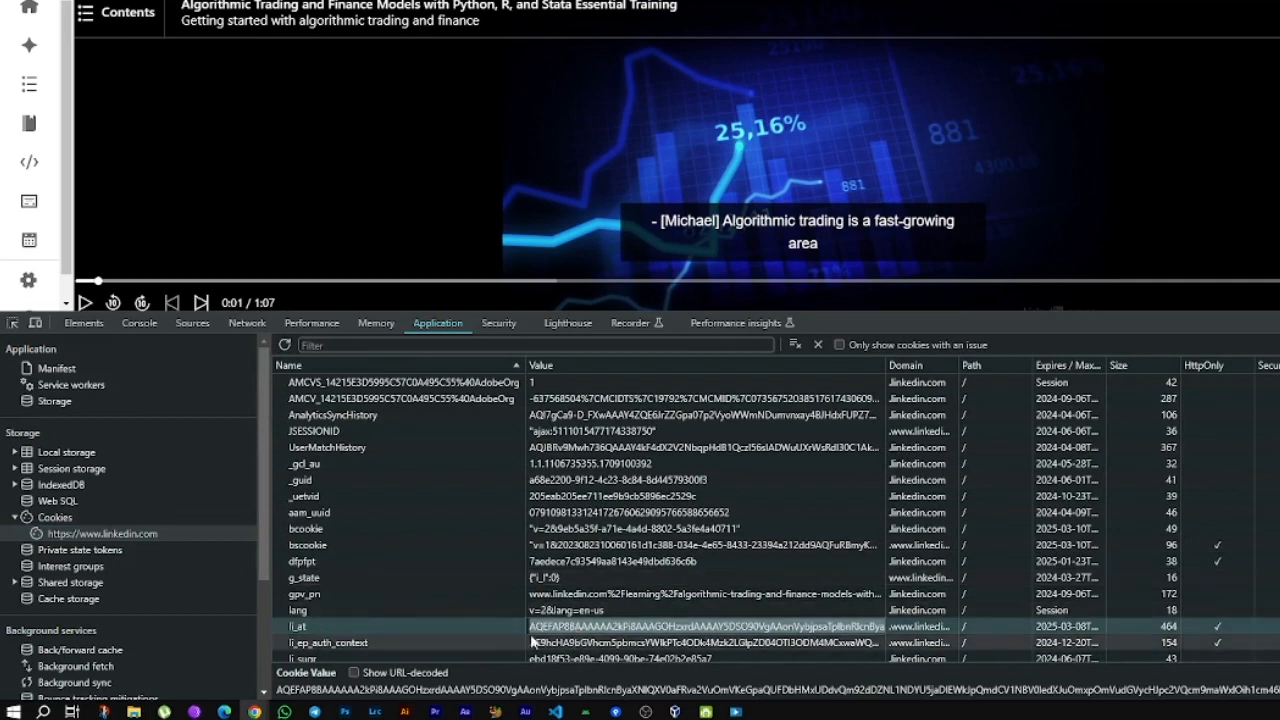
{"action": "mouse_move", "coordinate": [596, 644]}
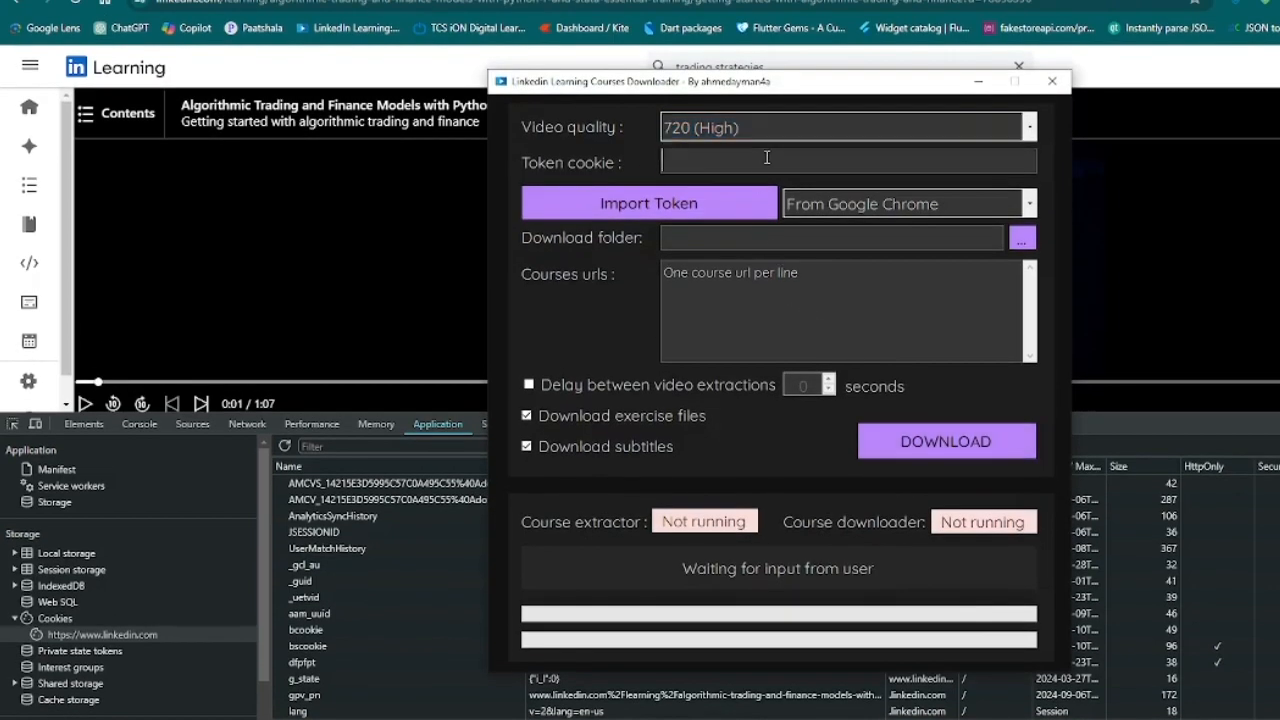
Step: Paste the li_at value into Token cookie and set the download folder to Downloads\LinkedIn
{"action": "left_click", "coordinate": [648, 204]}
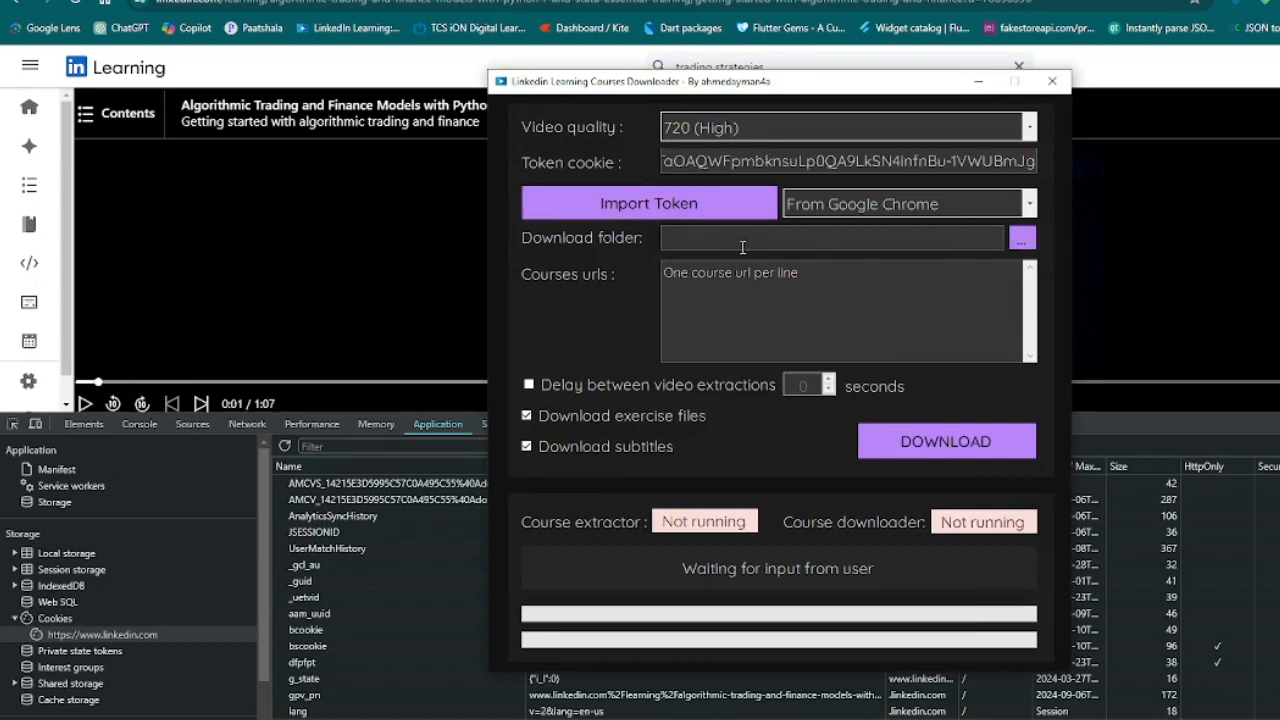
{"action": "left_click", "coordinate": [1022, 236]}
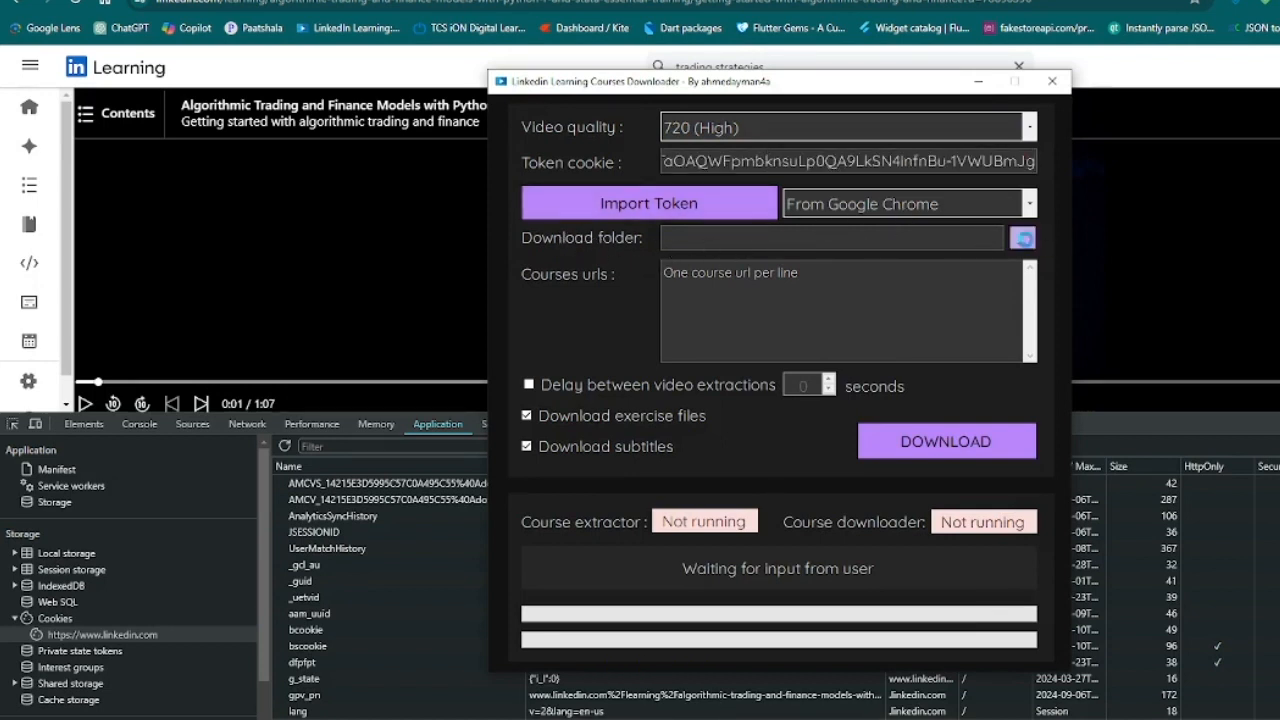
{"action": "left_click", "coordinate": [1022, 236]}
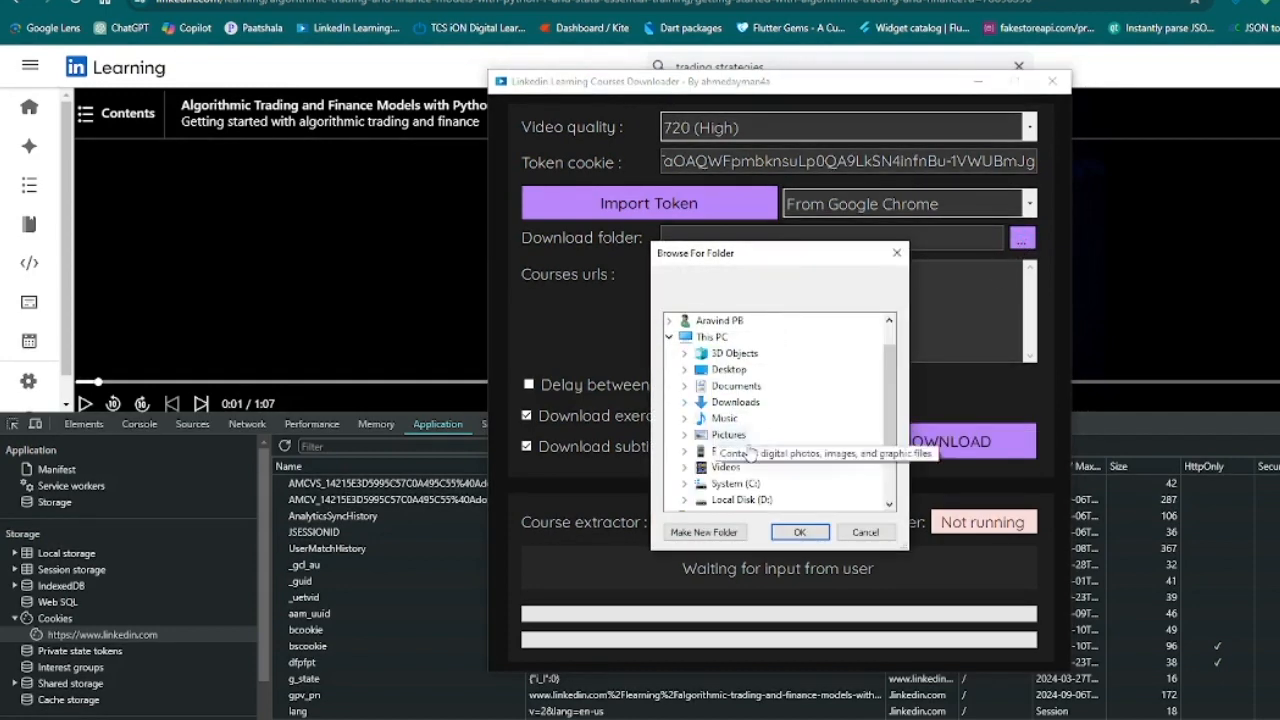
{"action": "left_click", "coordinate": [684, 400]}
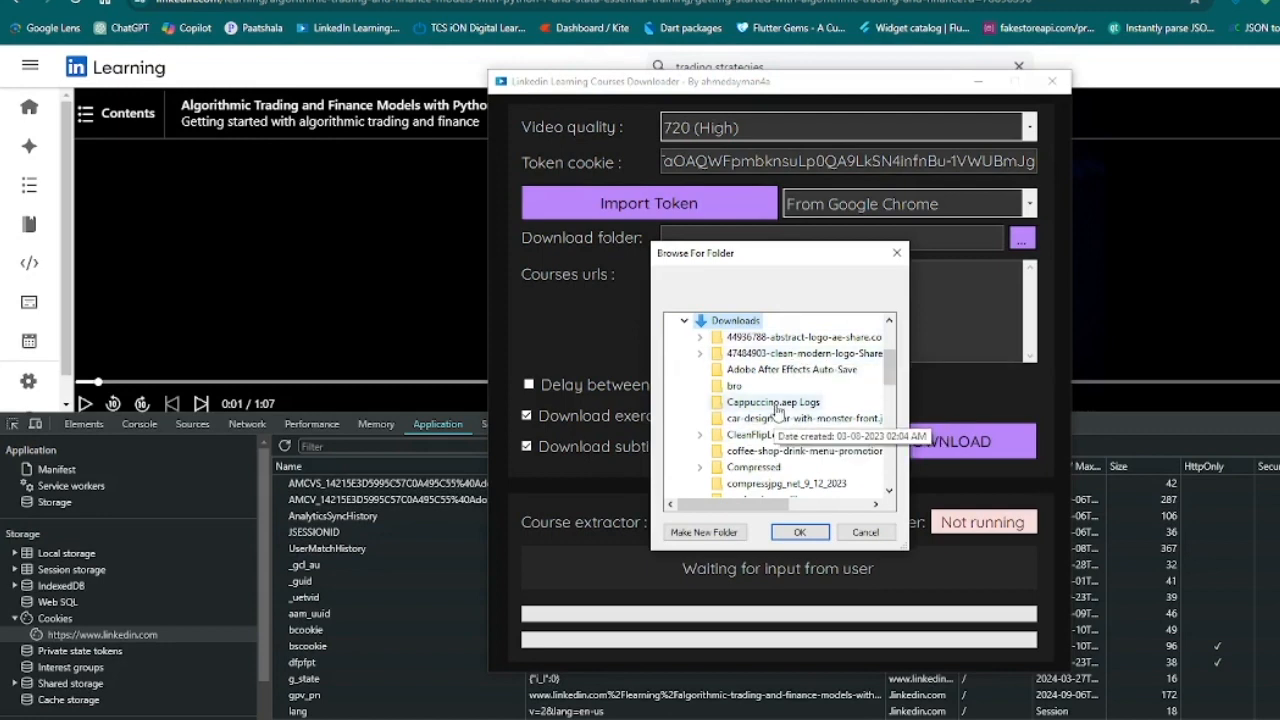
{"action": "scroll", "scroll_direction": "down", "scroll_amount": 3}
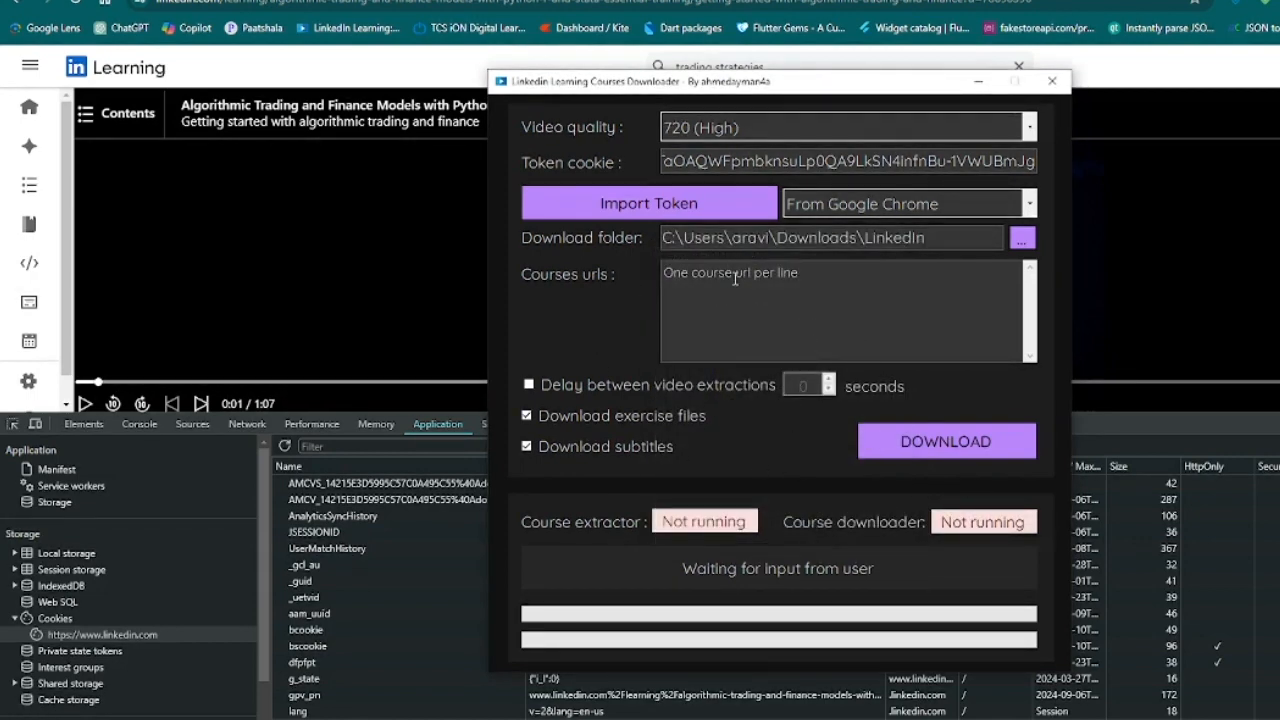
Step: Copy the course URL from Chrome into Courses urls and start the download
{"action": "left_click", "coordinate": [1052, 80]}
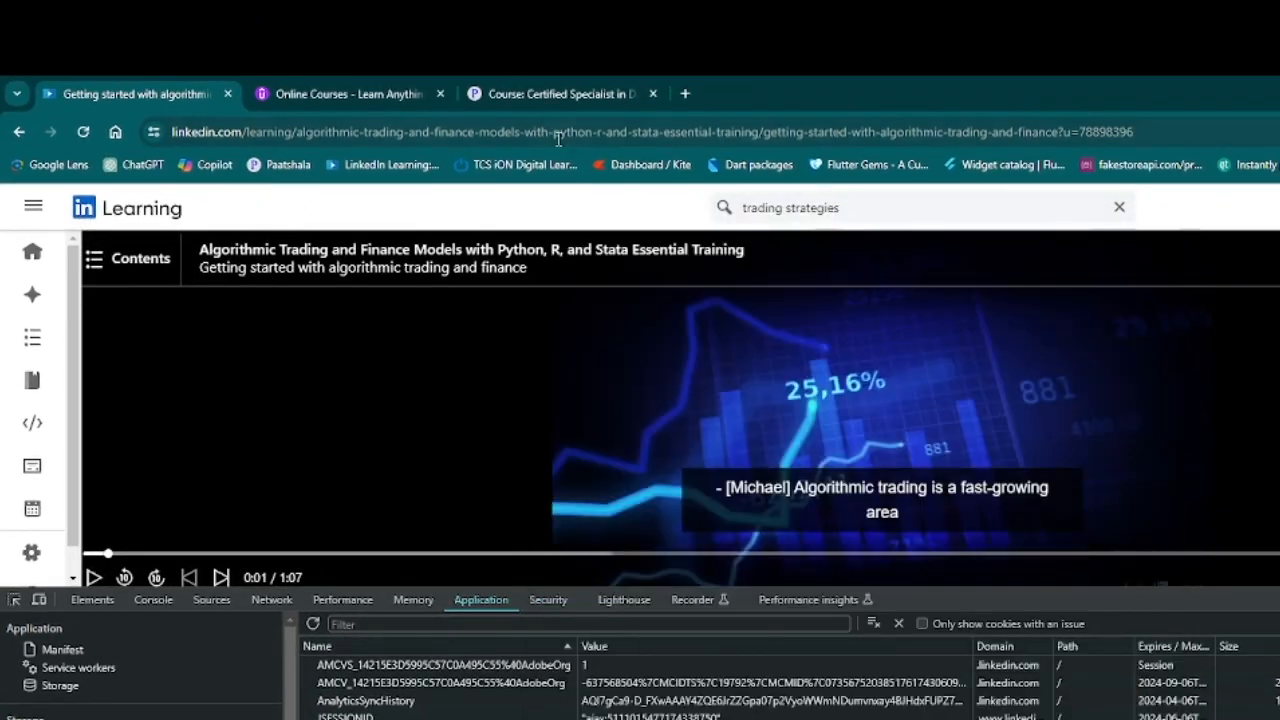
{"action": "left_click", "coordinate": [650, 132]}
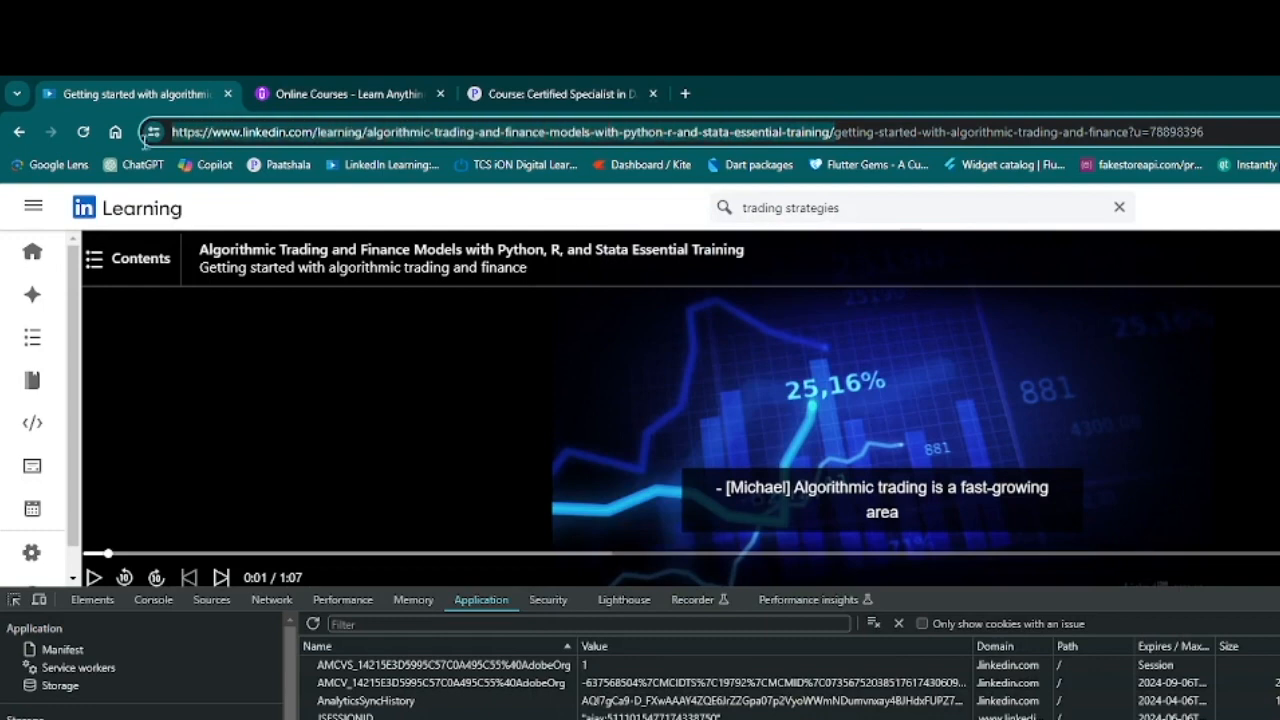
{"action": "mouse_move", "coordinate": [548, 160]}
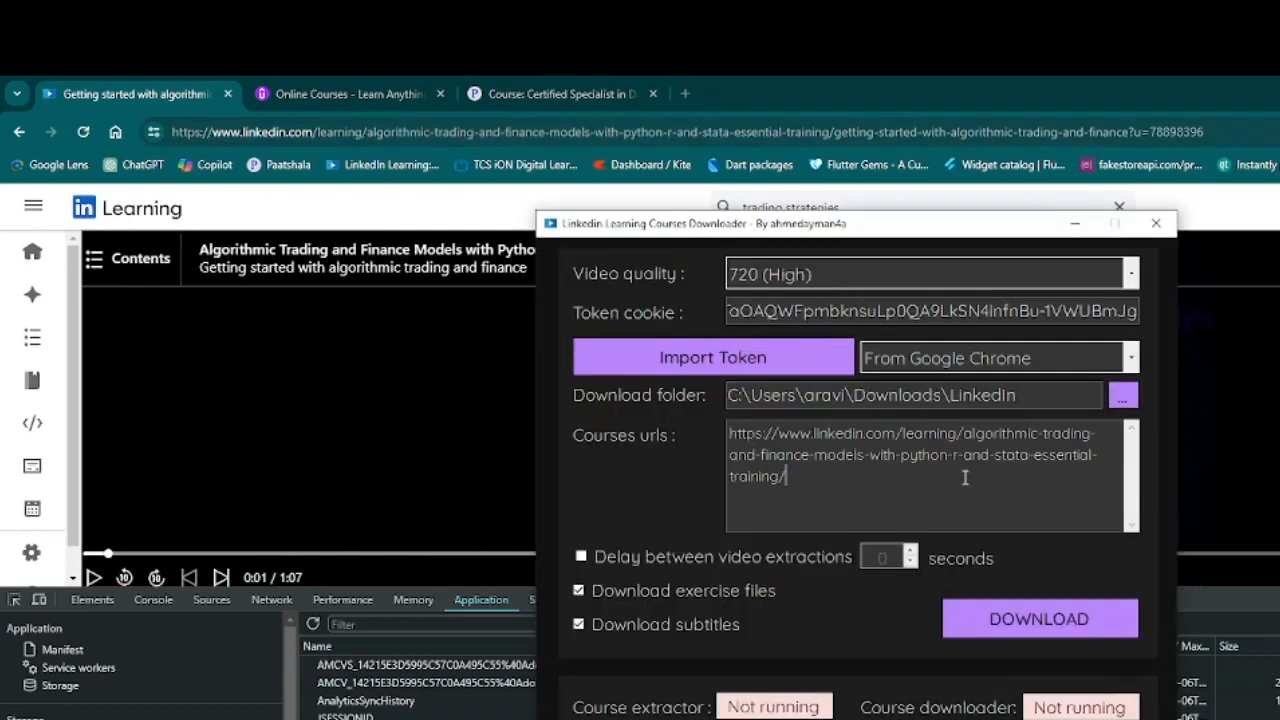
{"action": "left_click", "coordinate": [1040, 618]}
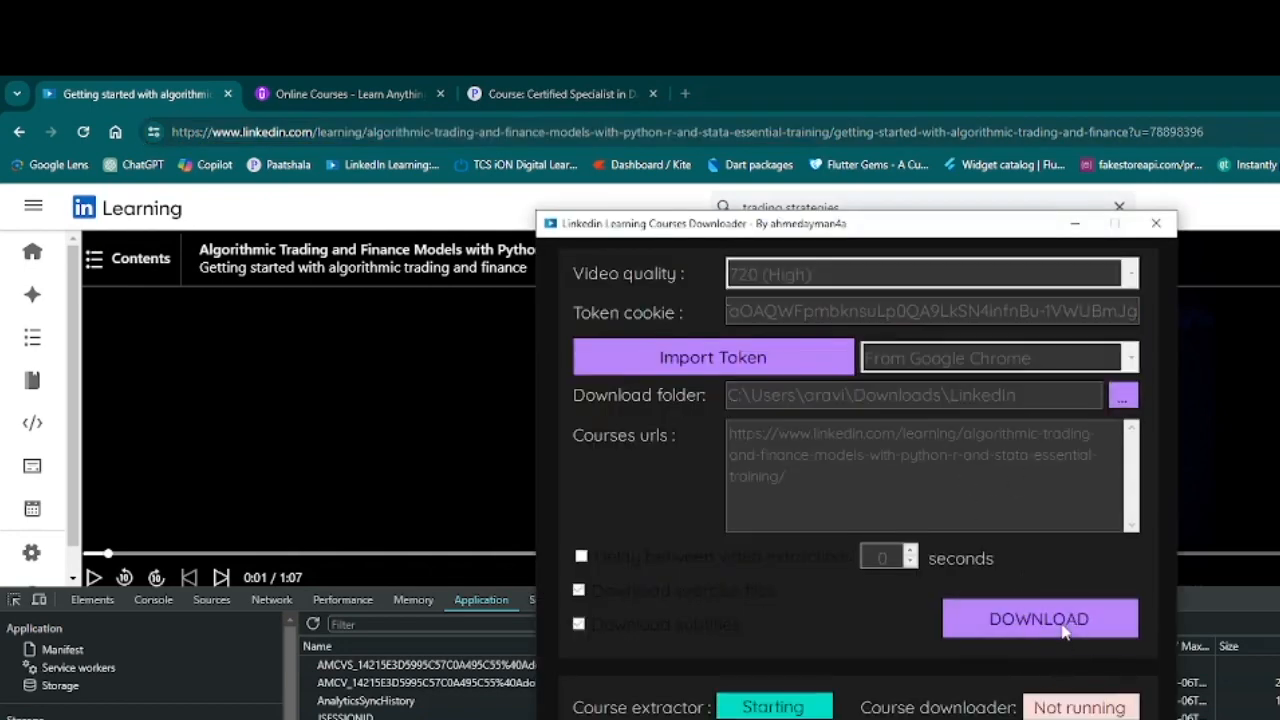
{"action": "left_click", "coordinate": [1040, 618]}
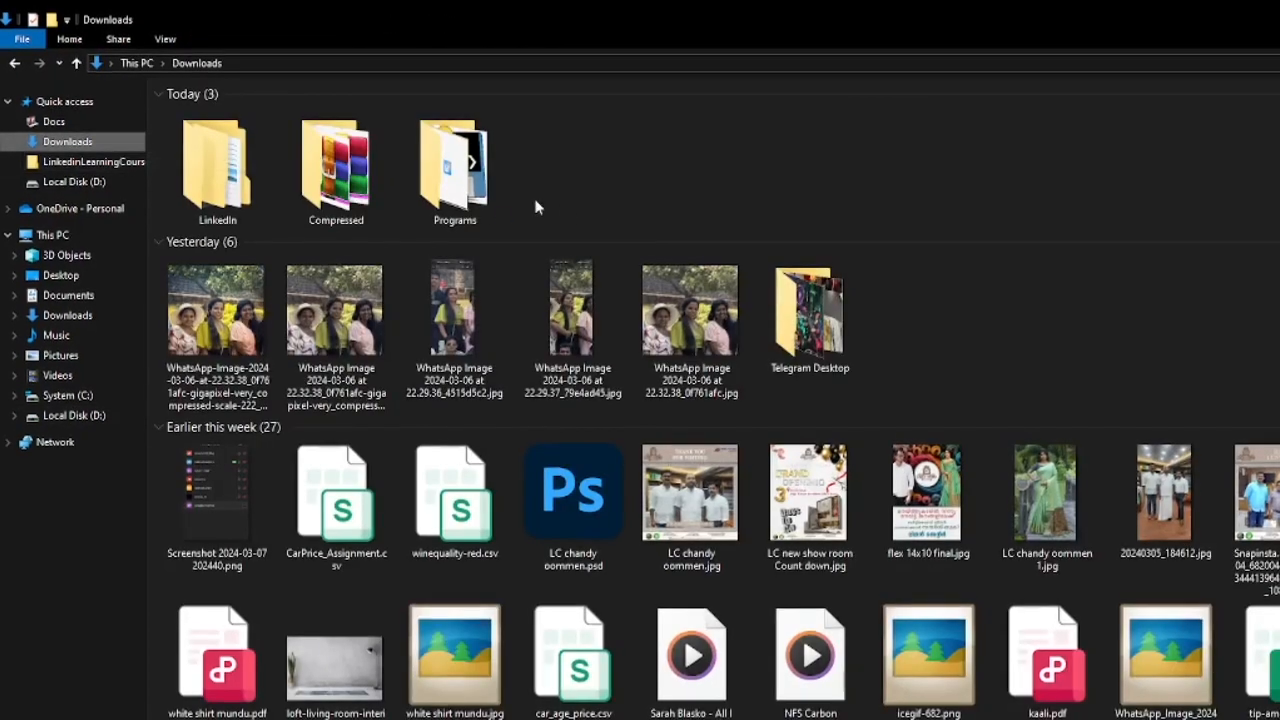
Step: Open Downloads\LinkedIn to see the new Algorithmic Trading course folder, then check the downloader's extraction progress
{"action": "double_click", "coordinate": [216, 170]}
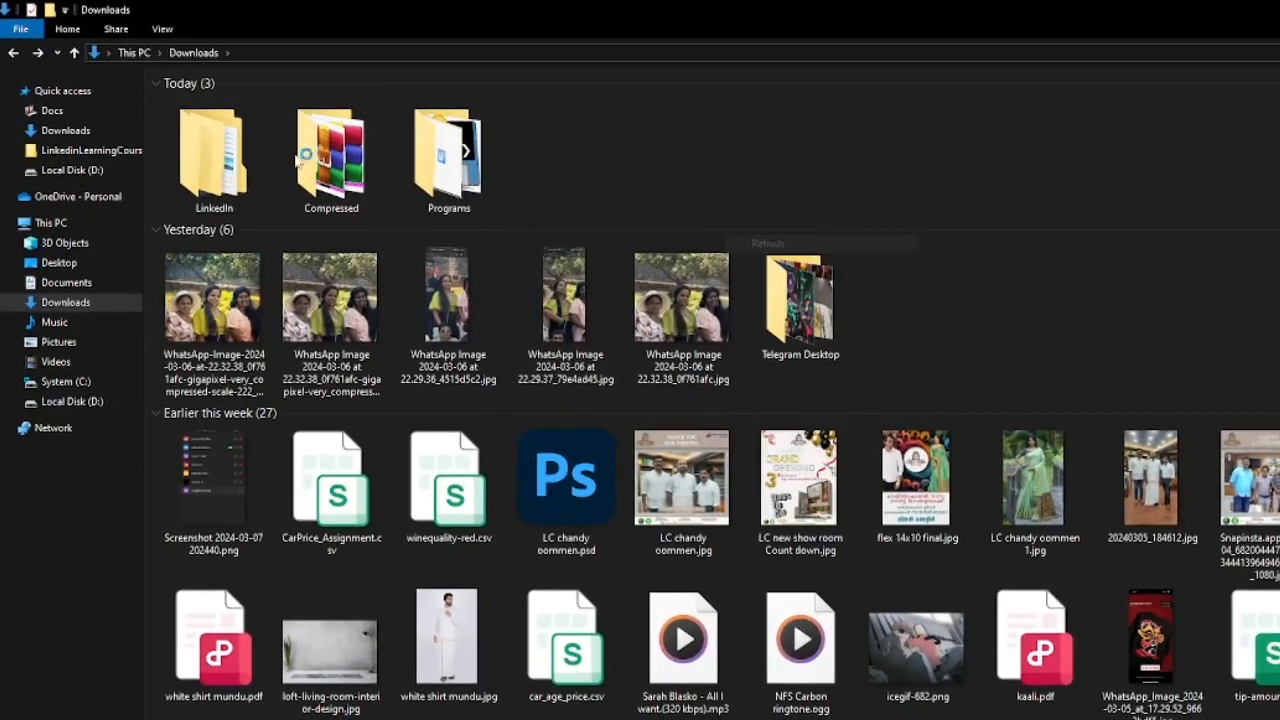
{"action": "double_click", "coordinate": [214, 150]}
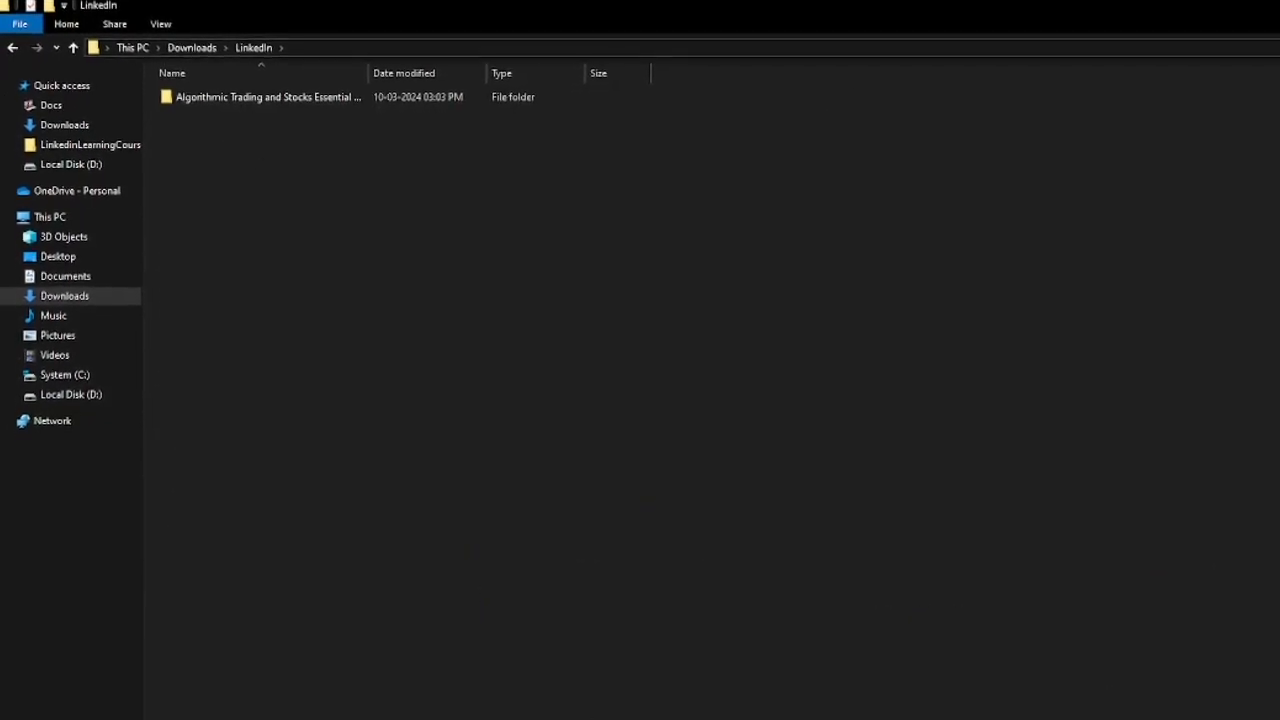
{"action": "left_click", "coordinate": [950, 492]}
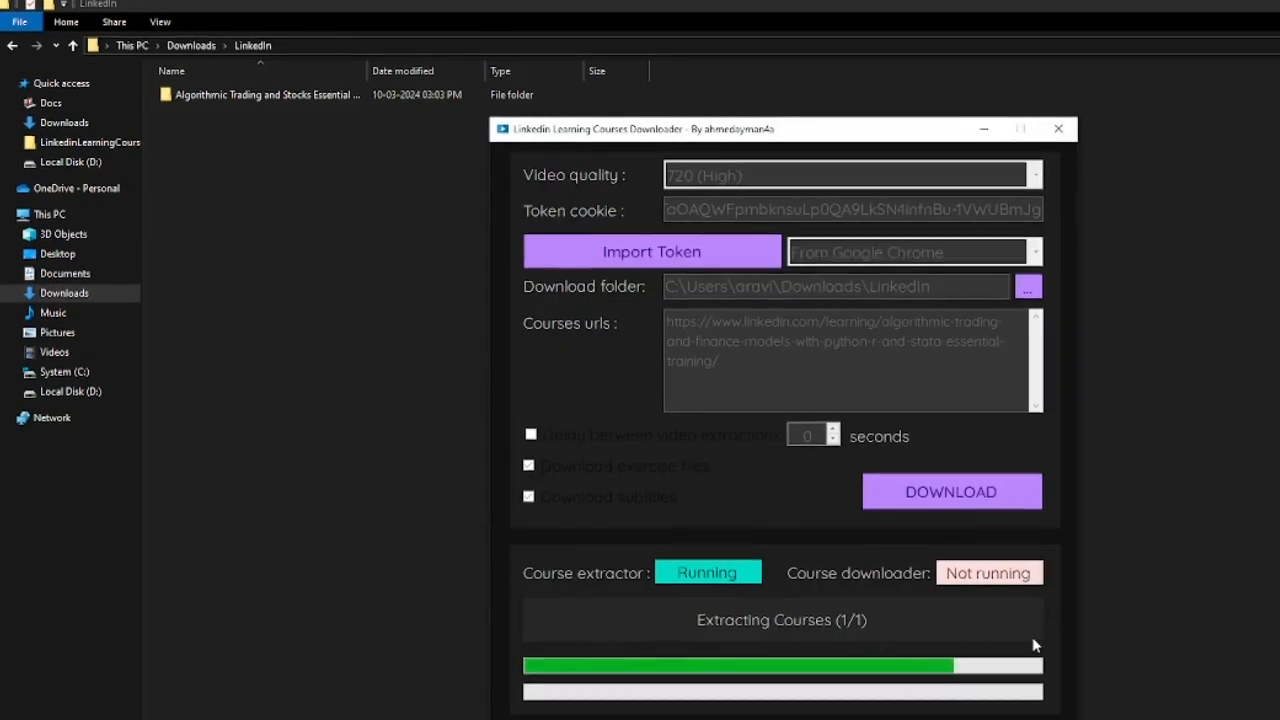
{"action": "mouse_move", "coordinate": [1010, 682]}
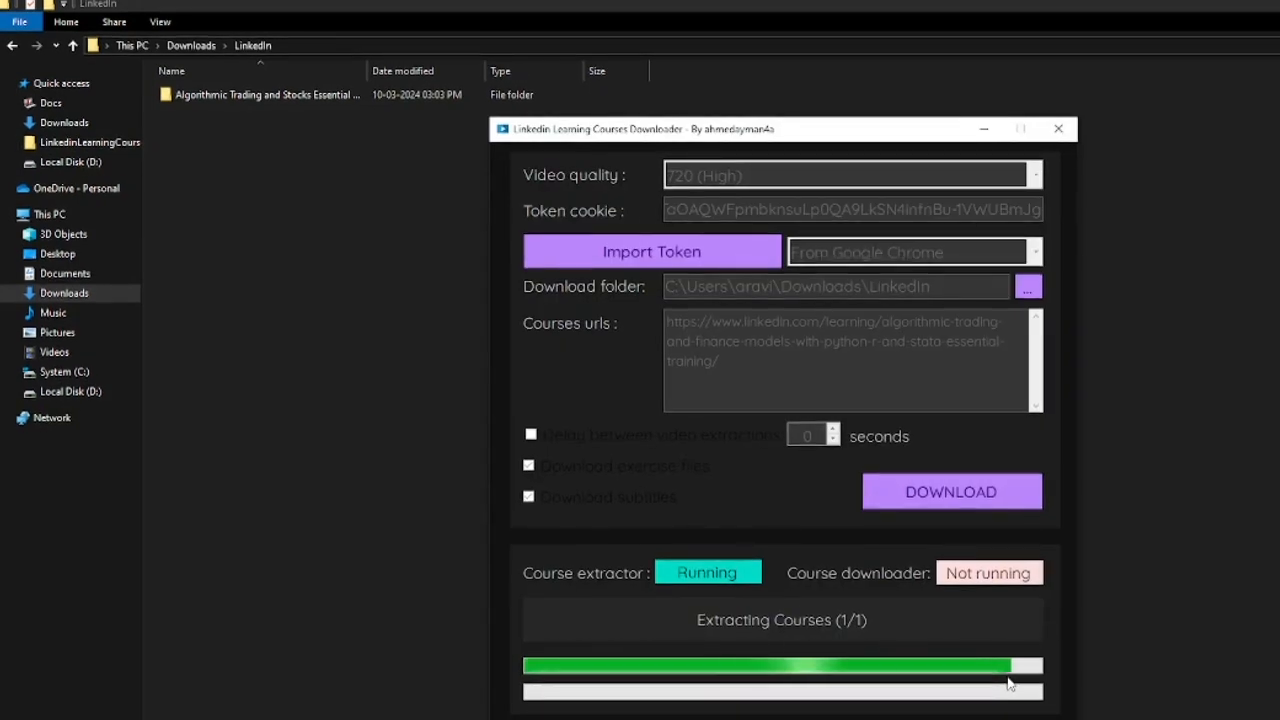